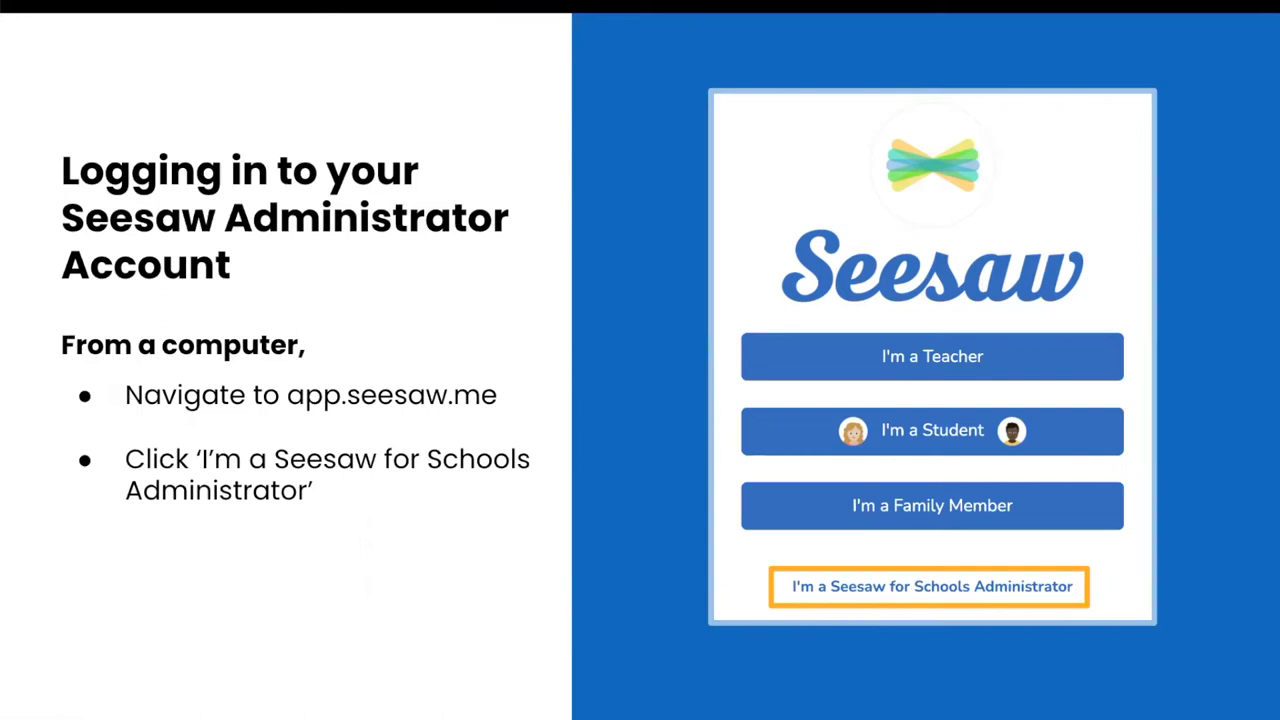
Show the 'Logging in to your Seesaw Administrator Account' slide with the app.seesaw.me login steps
{"action": "left_click", "coordinate": [930, 586]}
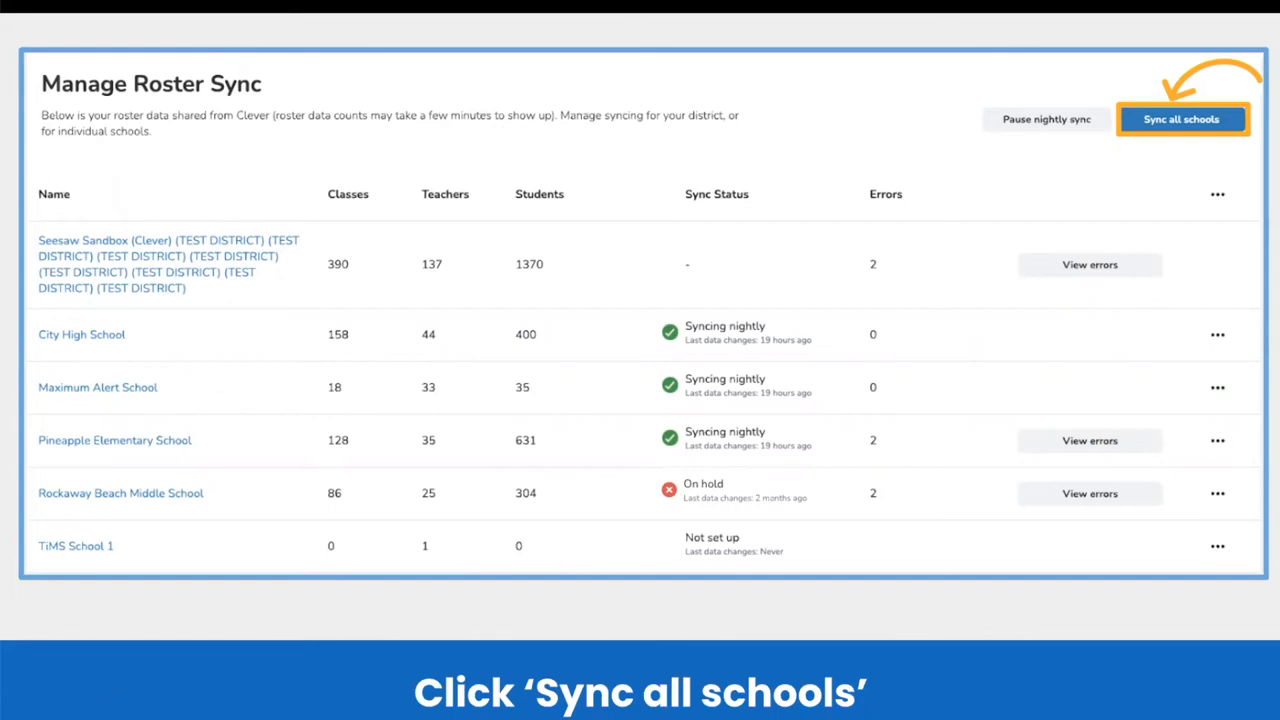
{"action": "left_click", "coordinate": [1212, 334]}
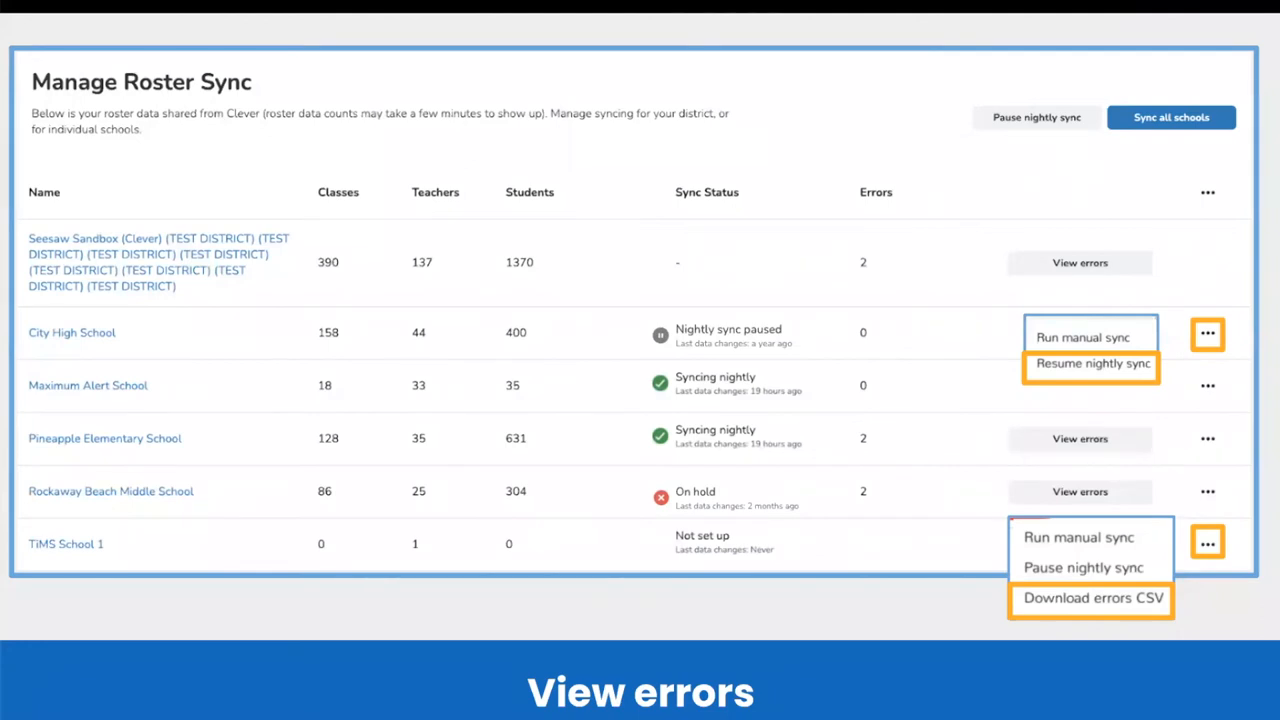
{"action": "left_click", "coordinate": [1080, 262]}
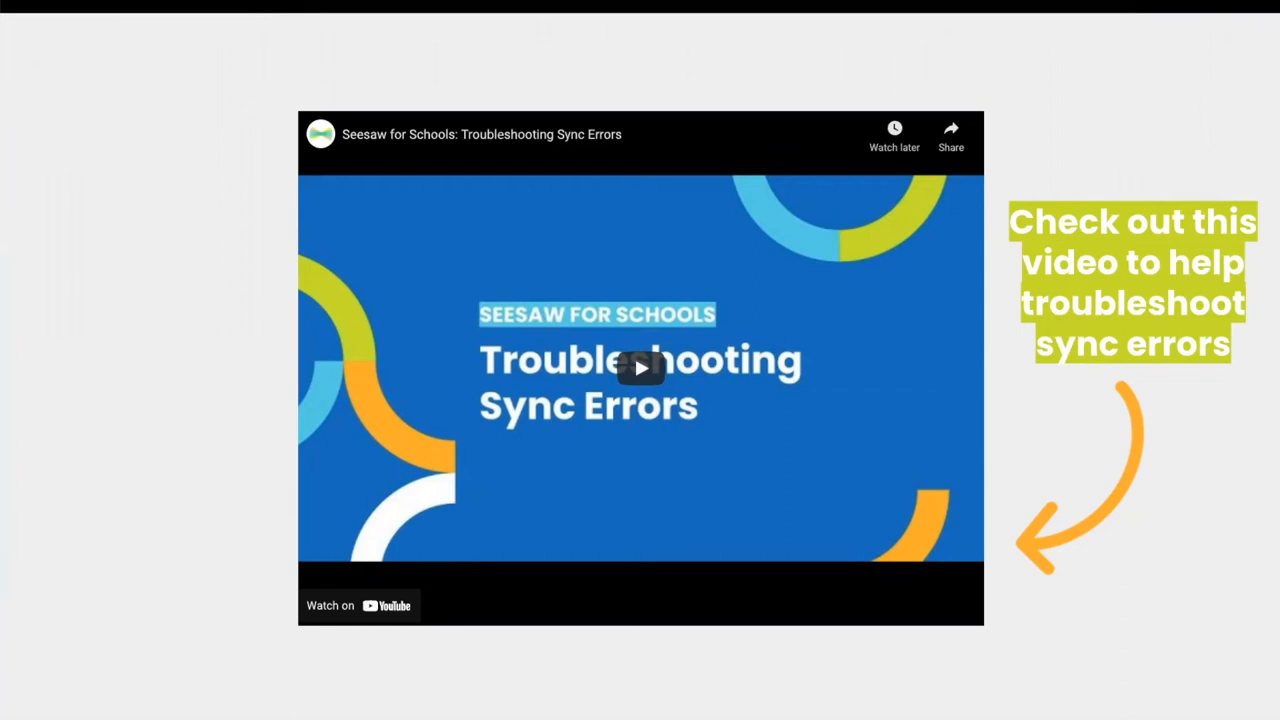
Advance to the slide with the embedded 'Troubleshooting Sync Errors' YouTube video
{"action": "left_click", "coordinate": [640, 368]}
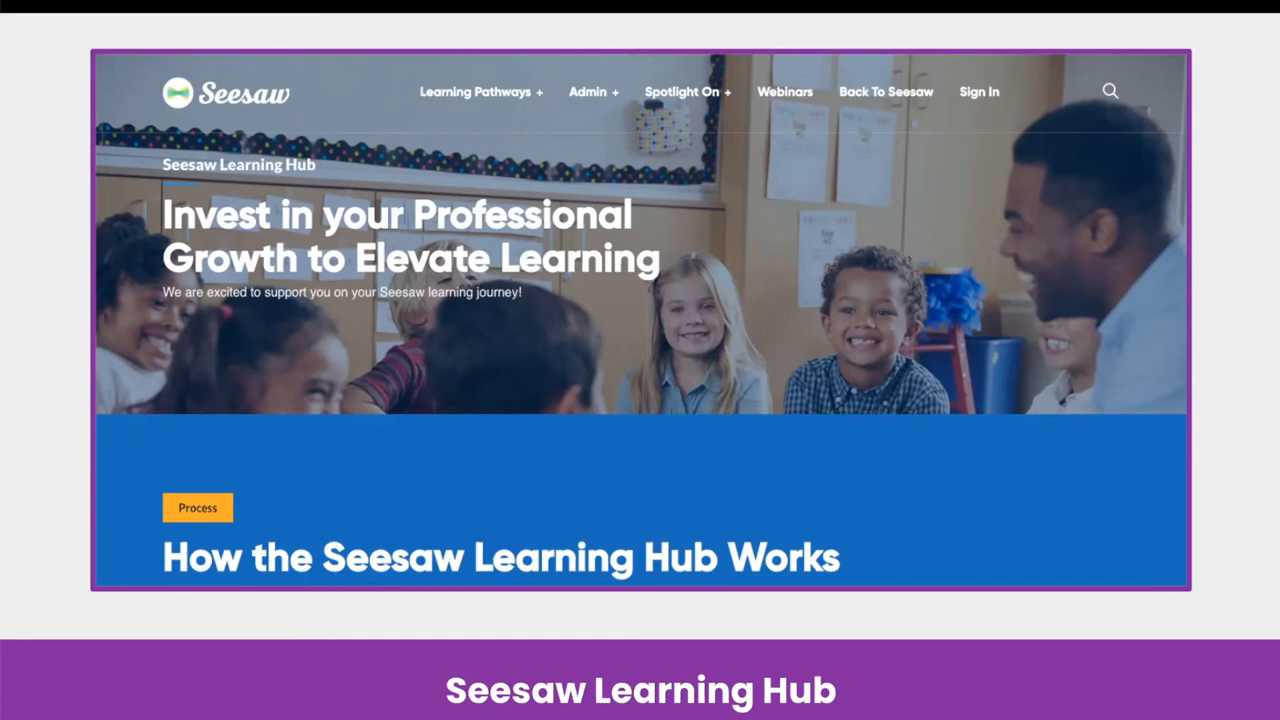
{"action": "mouse_move", "coordinate": [60, 654]}
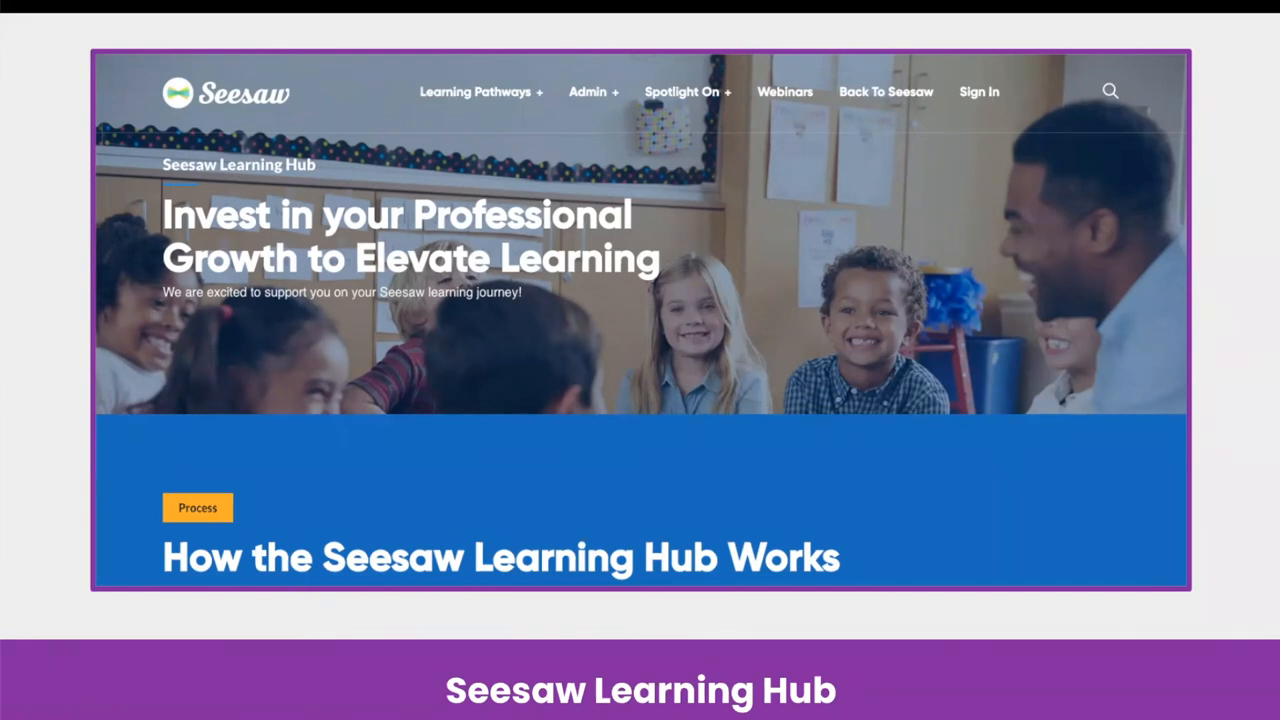
{"action": "scroll", "scroll_direction": "down", "scroll_amount": 3}
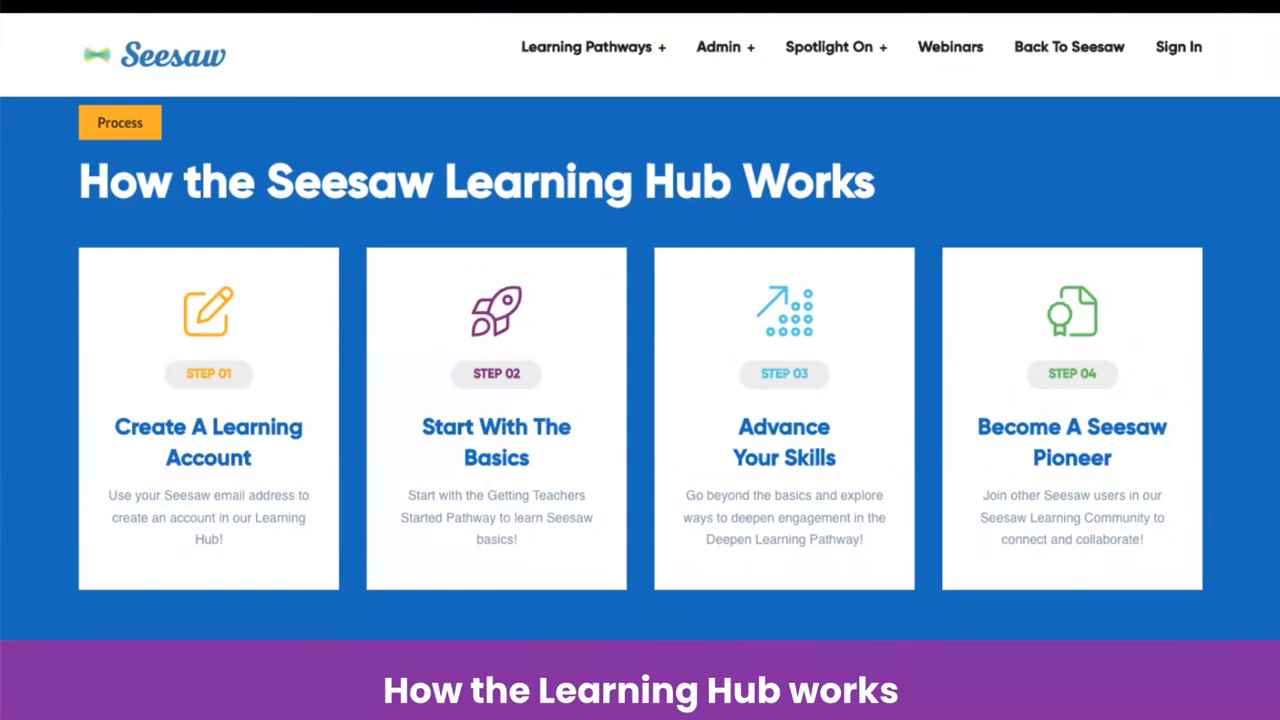
{"action": "left_click", "coordinate": [590, 48]}
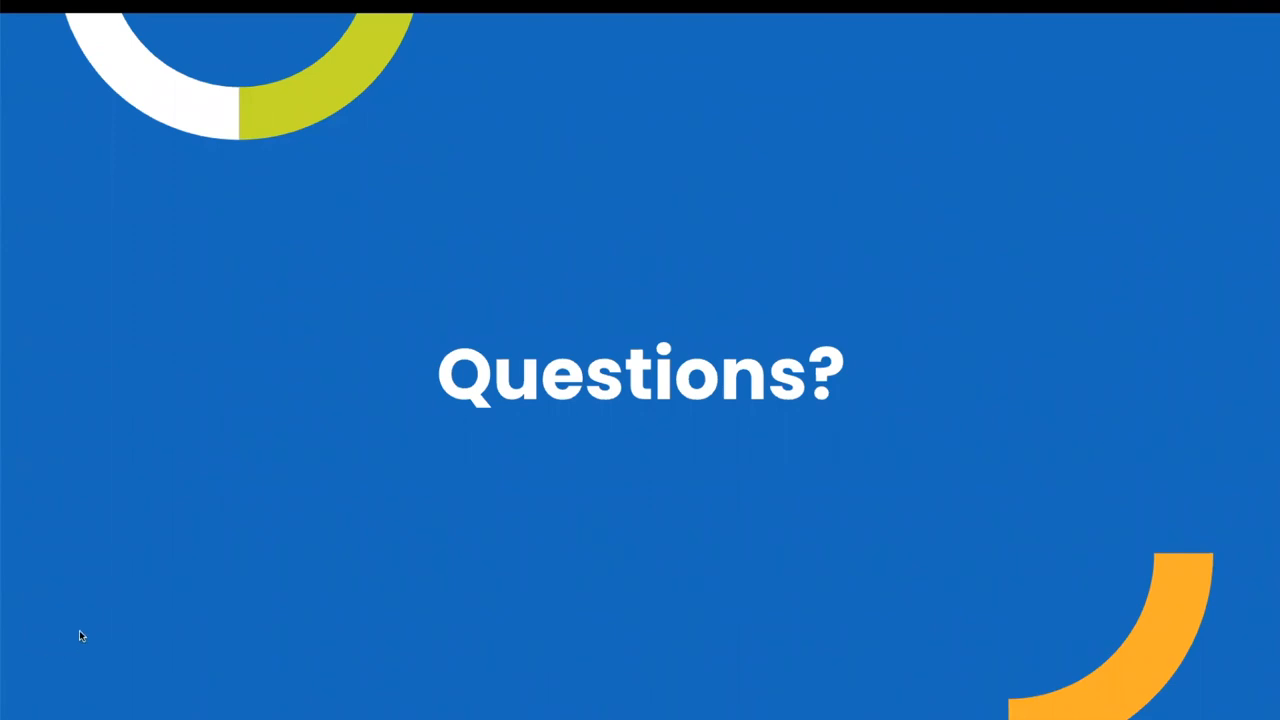
{"action": "mouse_move", "coordinate": [72, 692]}
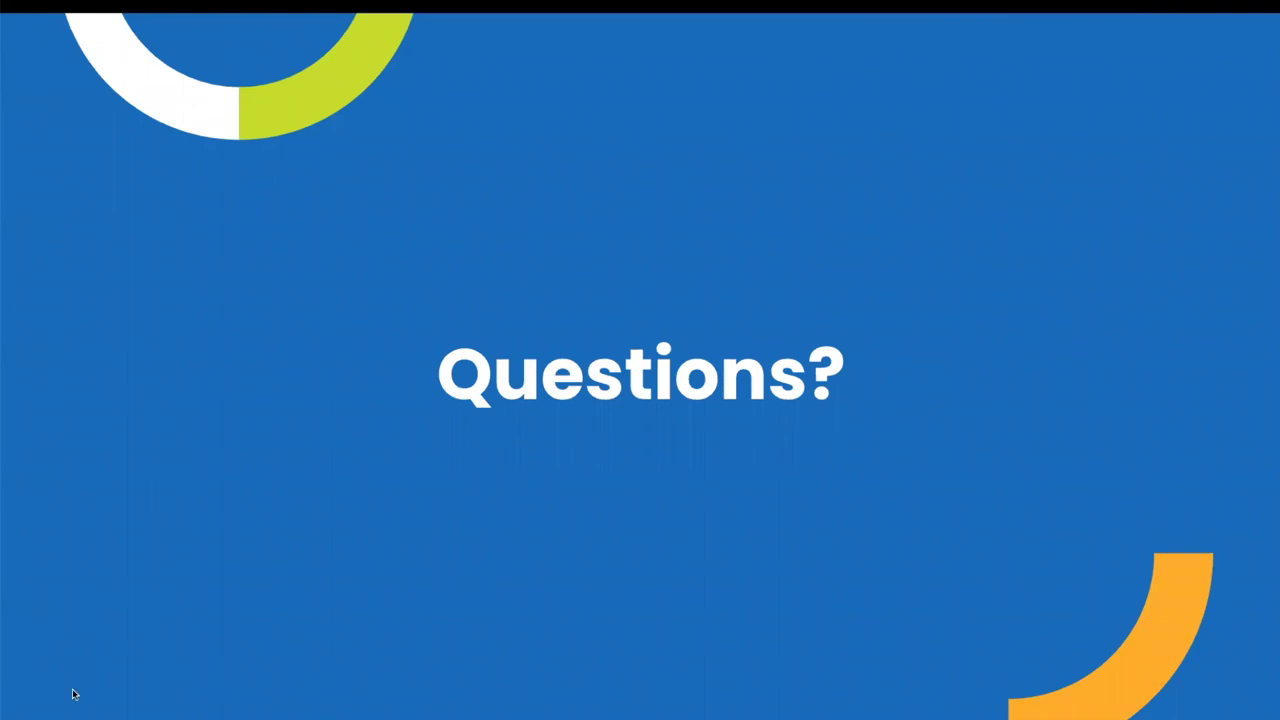